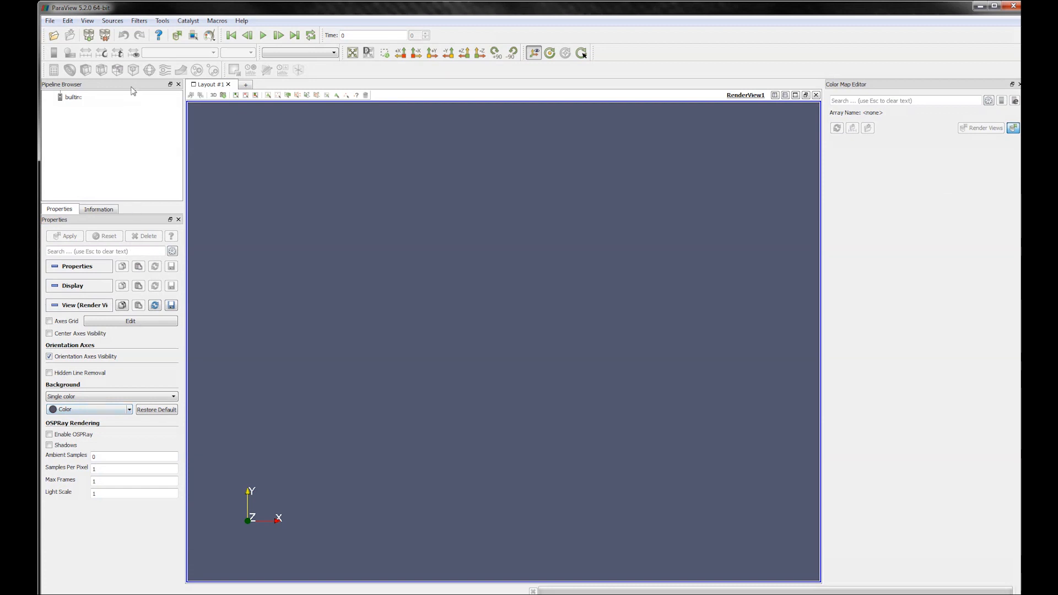
# - Create a Wavelet source and apply it, showing its outline colored by RTData
pyautogui.click(112, 19)
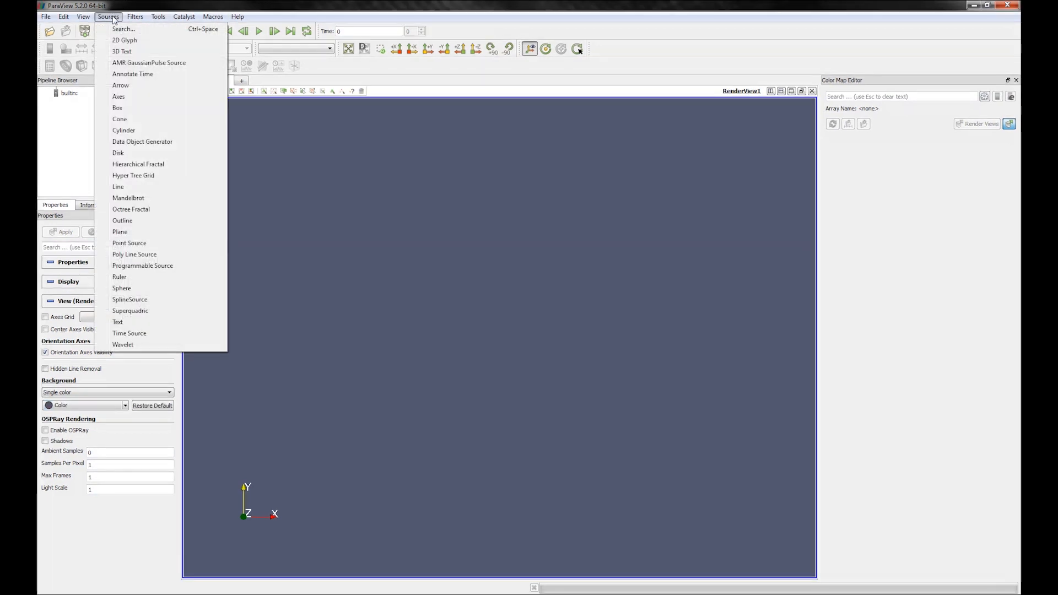
pyautogui.click(122, 344)
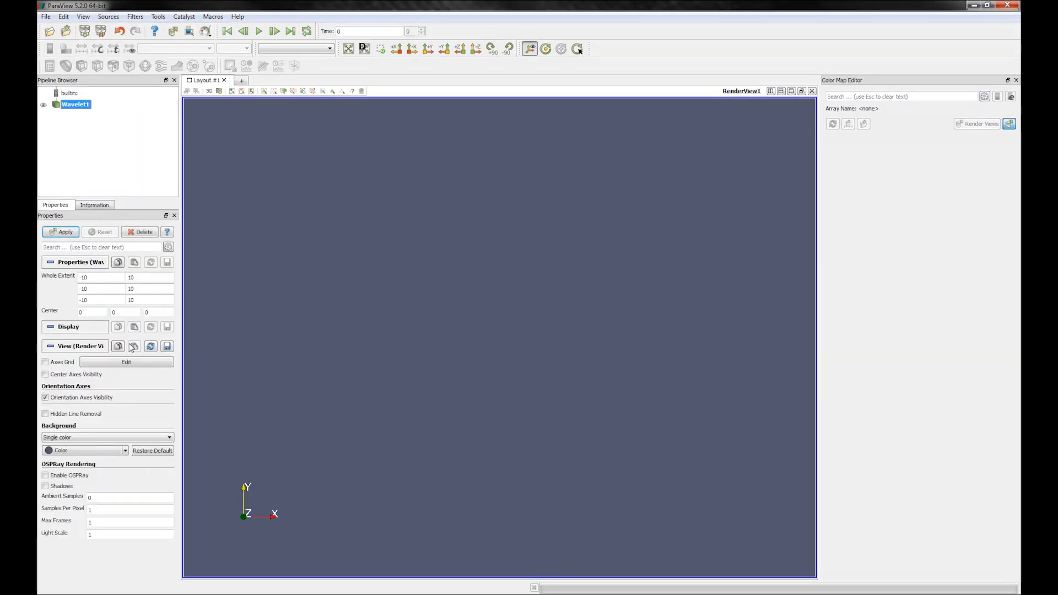
pyautogui.click(61, 232)
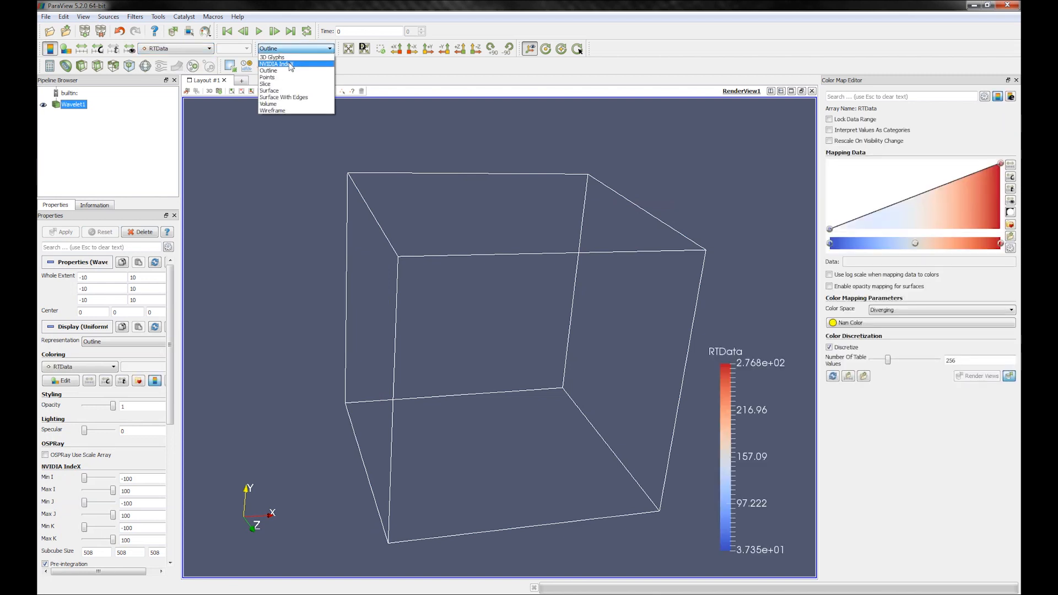
# - Switch the wavelet to NVIDIA IndeX representation with Trilinear filtering instead of Nearest
pyautogui.click(275, 64)
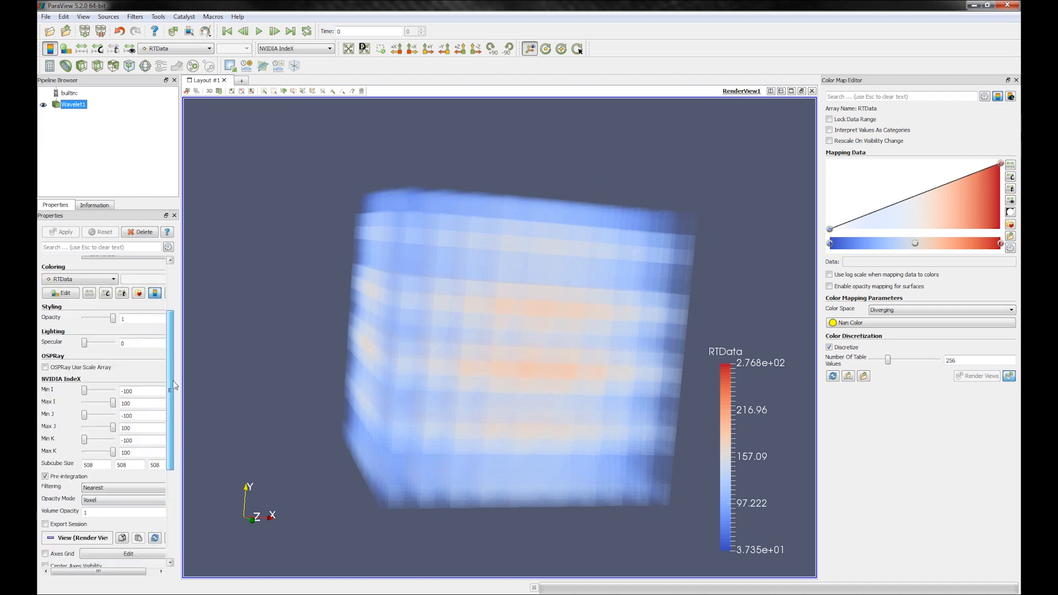
pyautogui.scroll(-3)
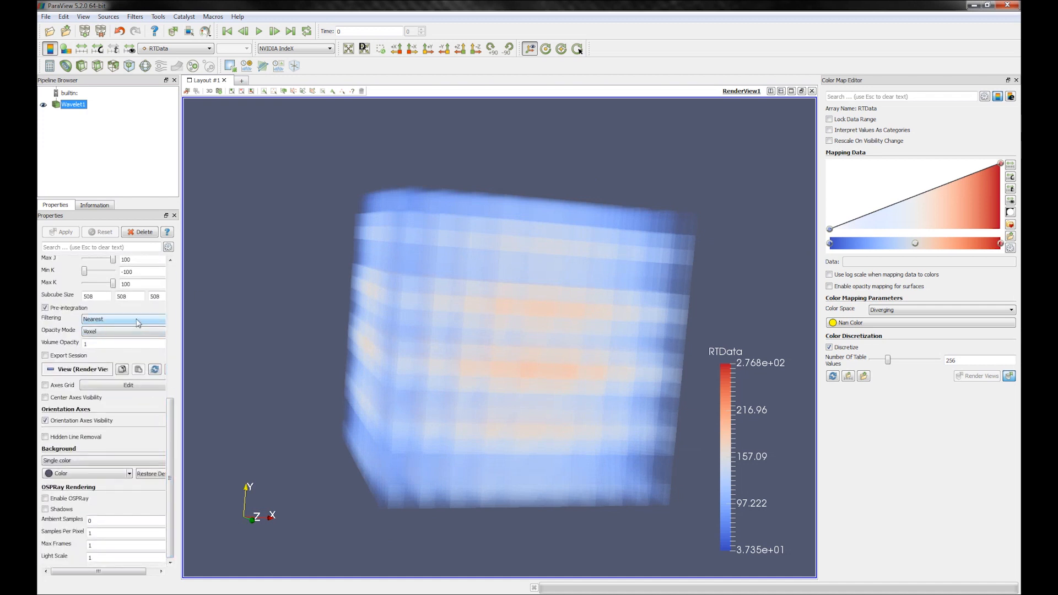
pyautogui.click(123, 320)
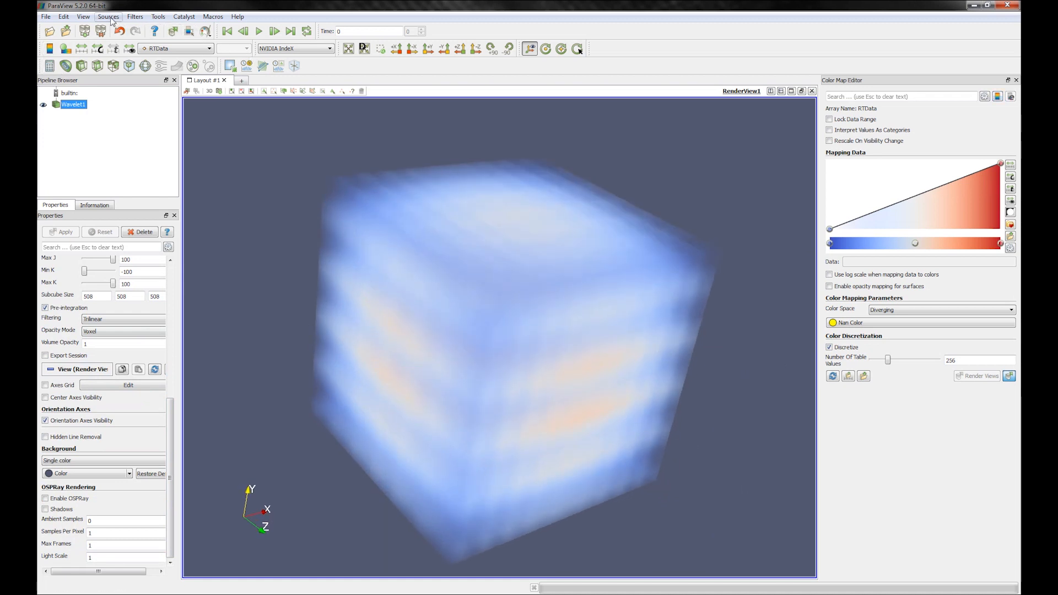
# - Create a Cylinder of radius 5 and height 10, apply it, then reselect Wavelet1
pyautogui.click(108, 16)
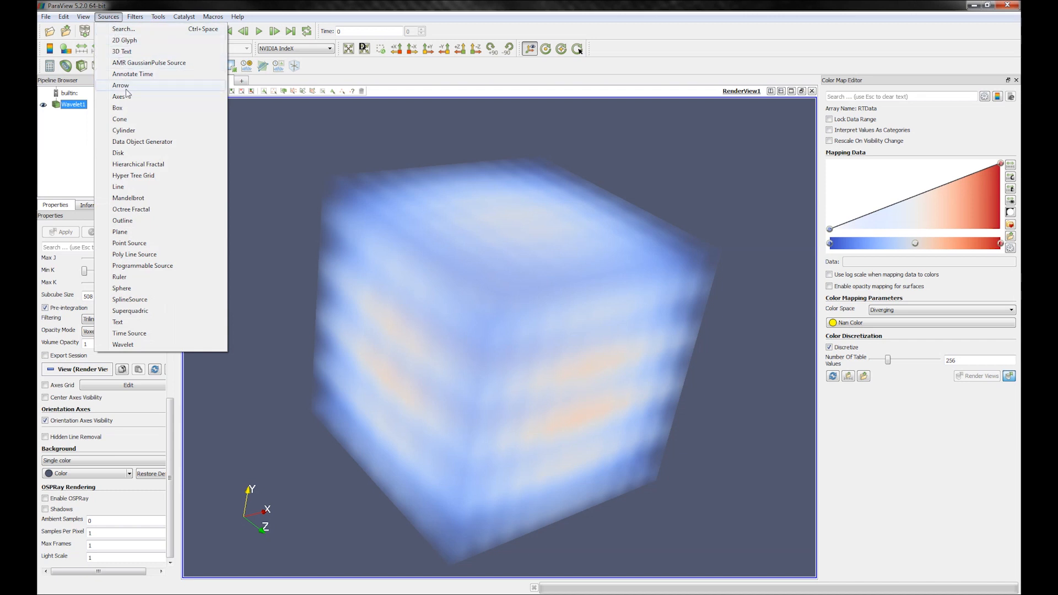
pyautogui.click(124, 130)
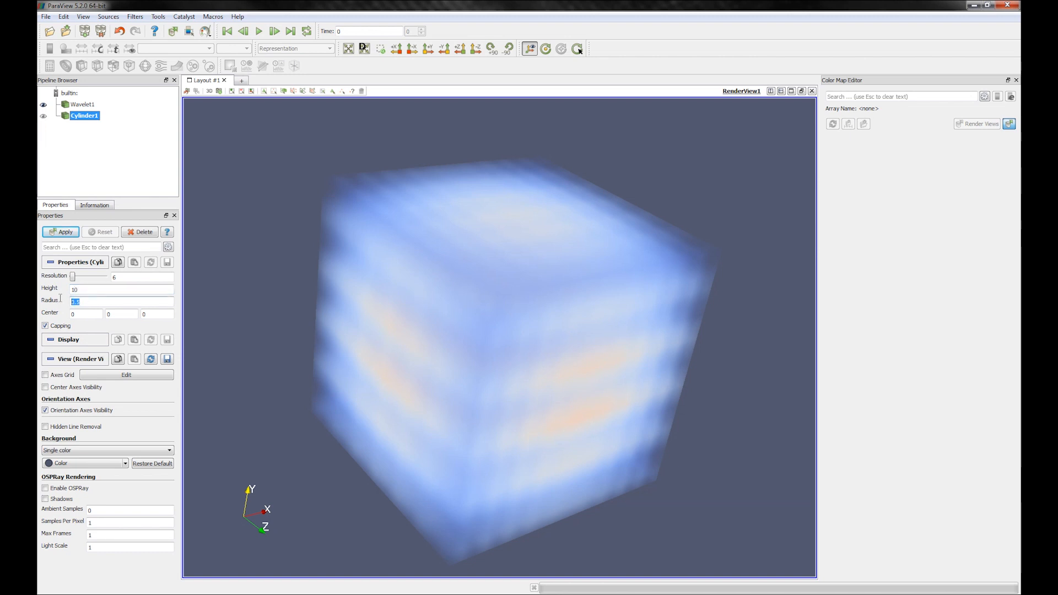
pyautogui.click(60, 232)
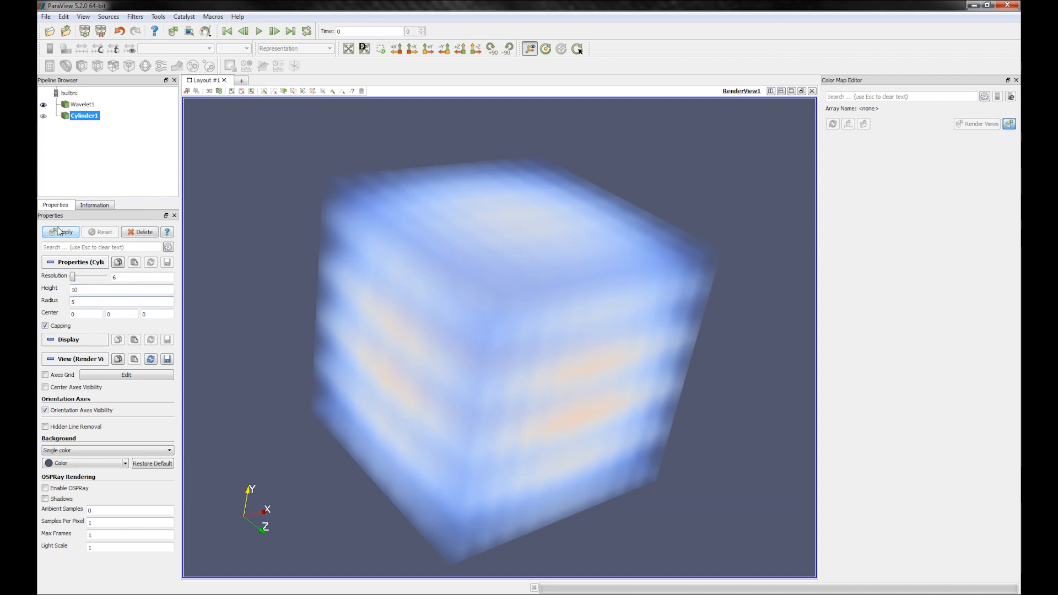
pyautogui.click(59, 231)
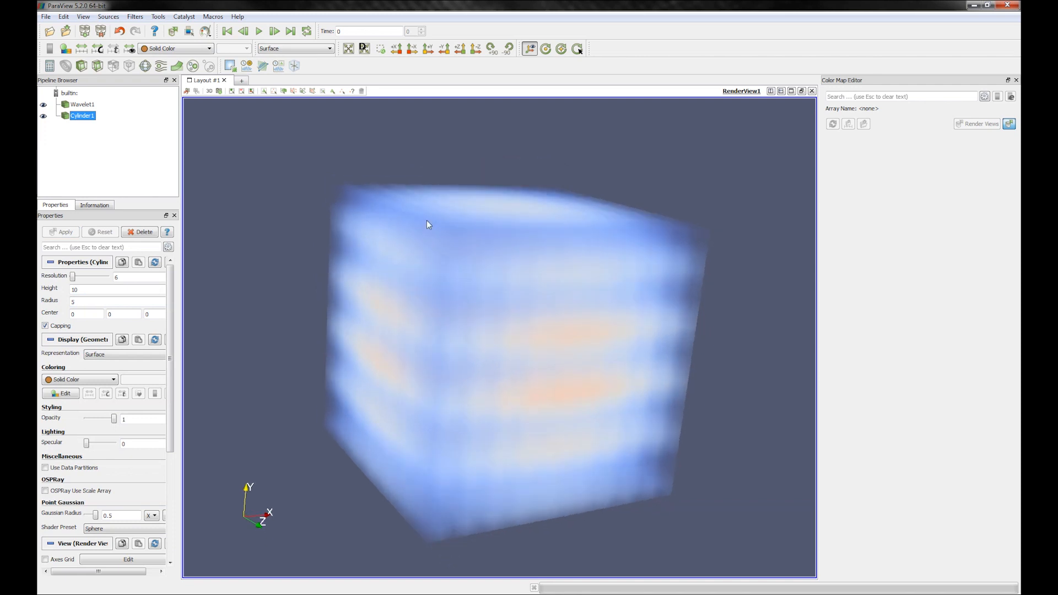
pyautogui.click(83, 103)
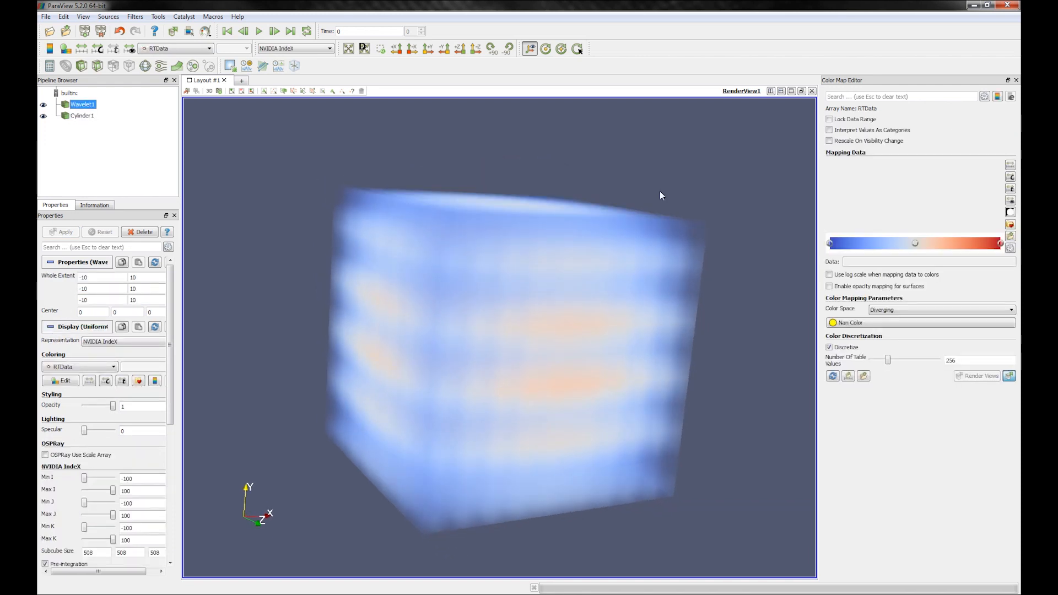
# - Reshape the wavelet's opacity curve so most values are transparent and the cylinder shows through
pyautogui.click(897, 206)
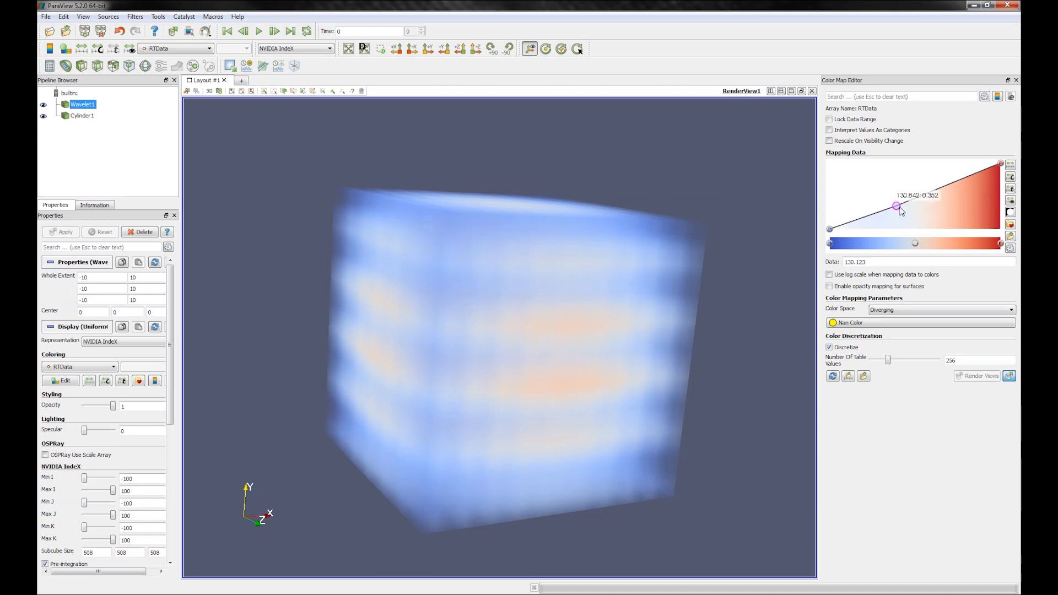
pyautogui.moveTo(896, 207); pyautogui.dragTo(973, 197)
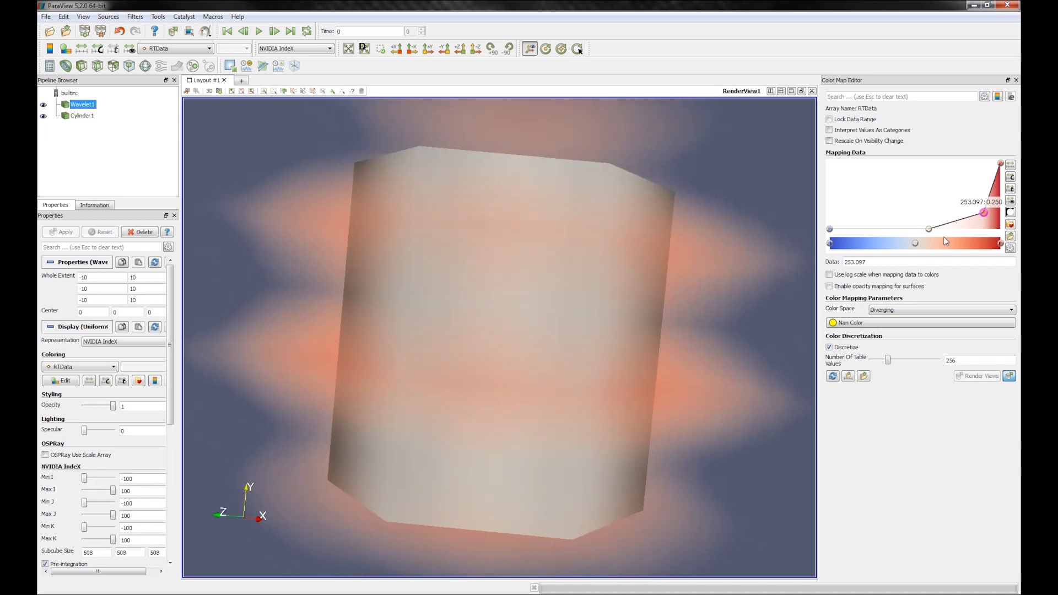
pyautogui.moveTo(984, 212); pyautogui.dragTo(928, 219)
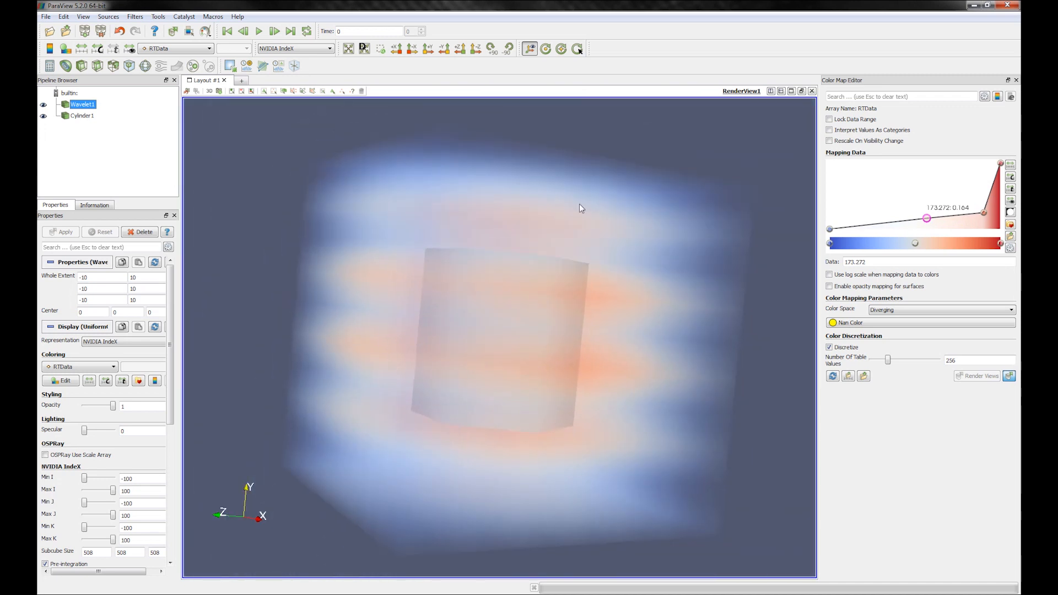
pyautogui.moveTo(581, 208); pyautogui.dragTo(531, 222)
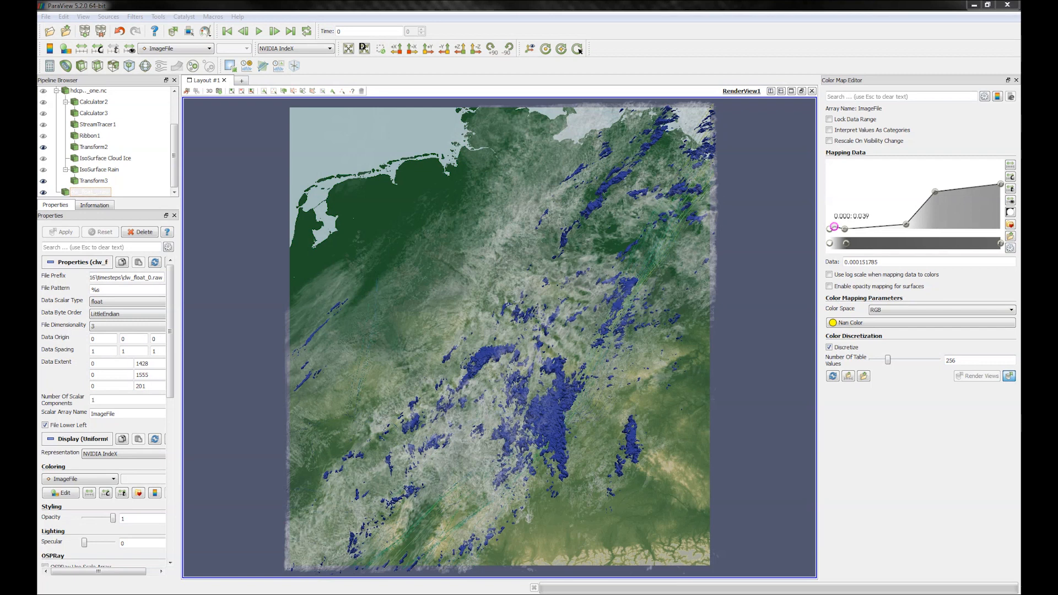
pyautogui.moveTo(590, 589)
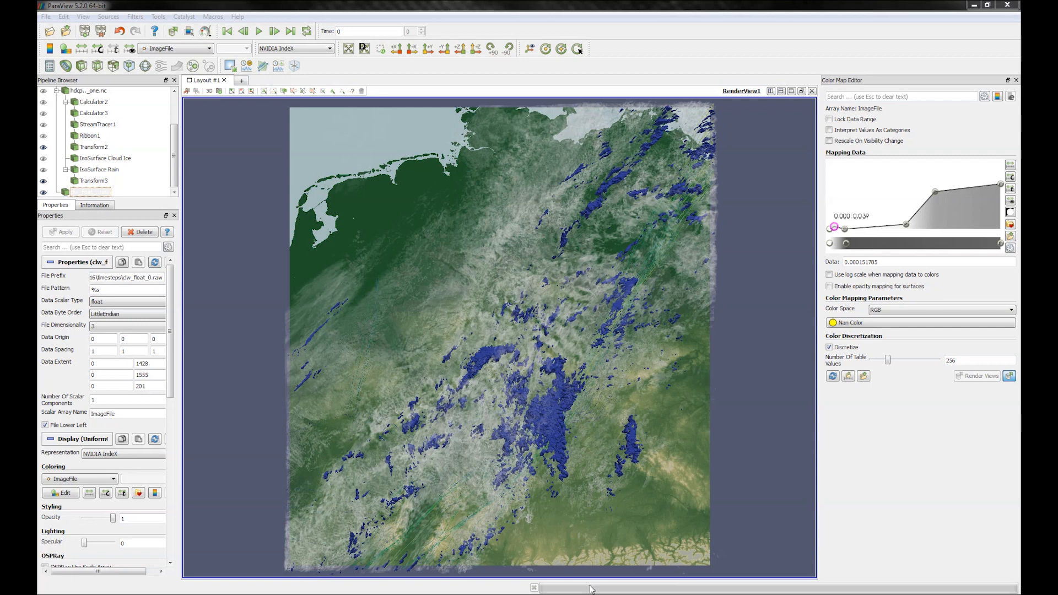